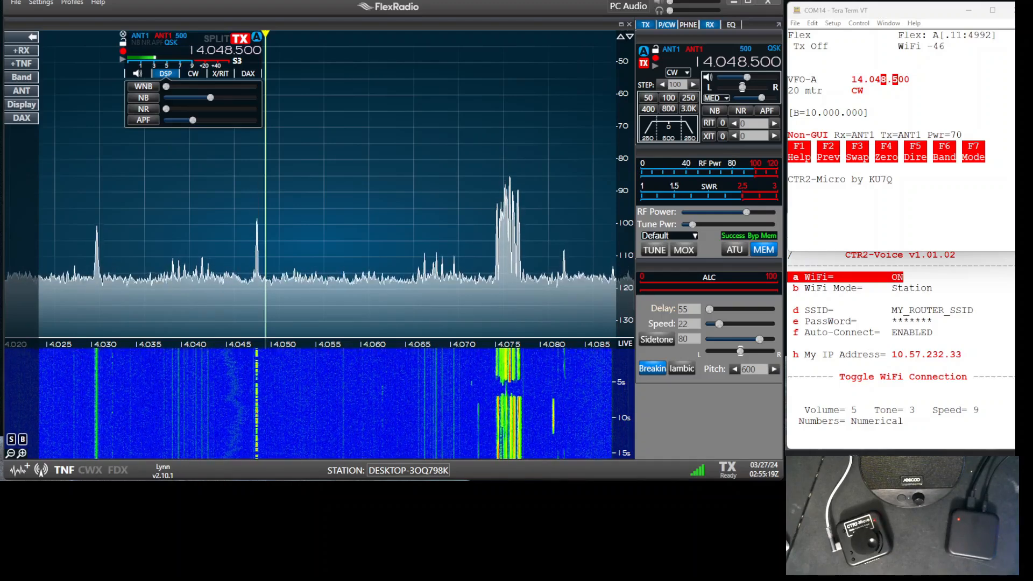
pyautogui.moveTo(243, 372)
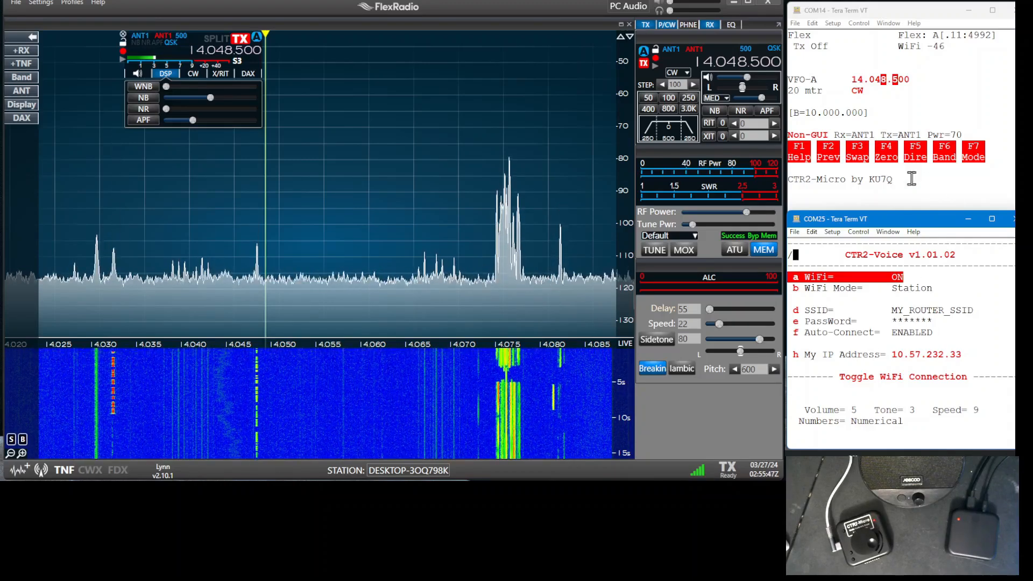
pyautogui.moveTo(841, 309)
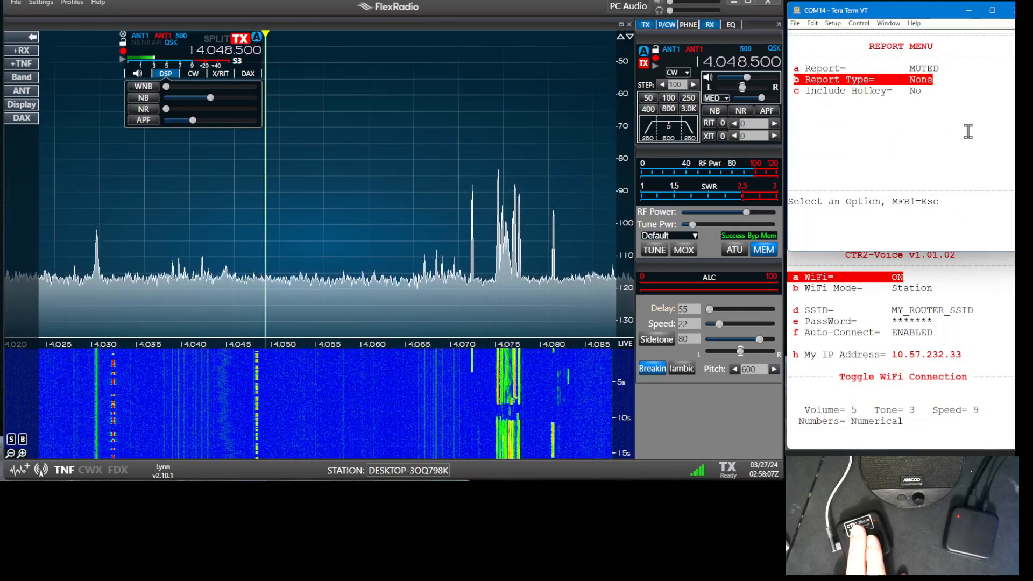
# Bring up the controller's Main Menu showing VFO-A, 20 m band, CW mode and FLEX-A
pyautogui.press('b')
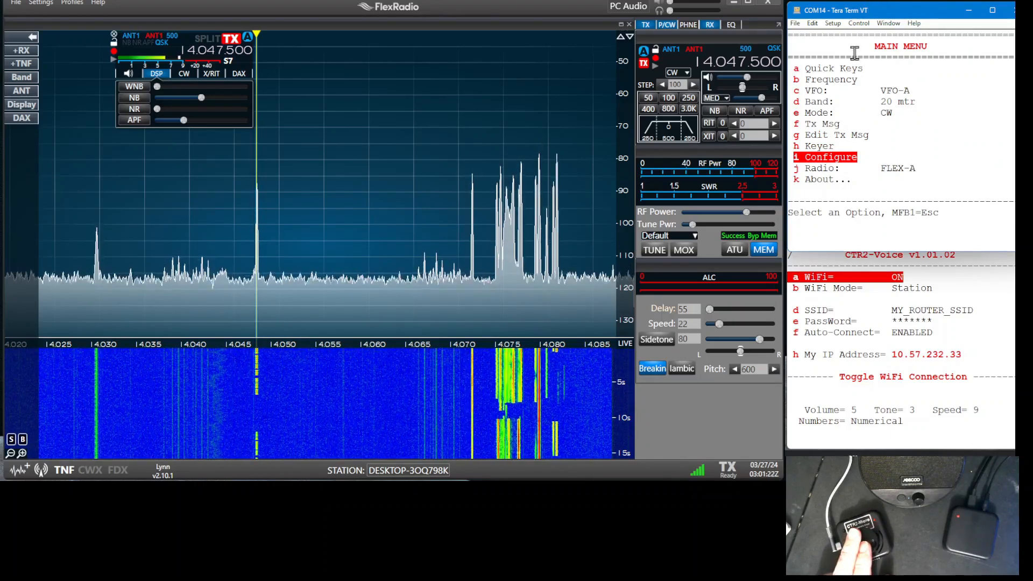
pyautogui.moveTo(923, 76)
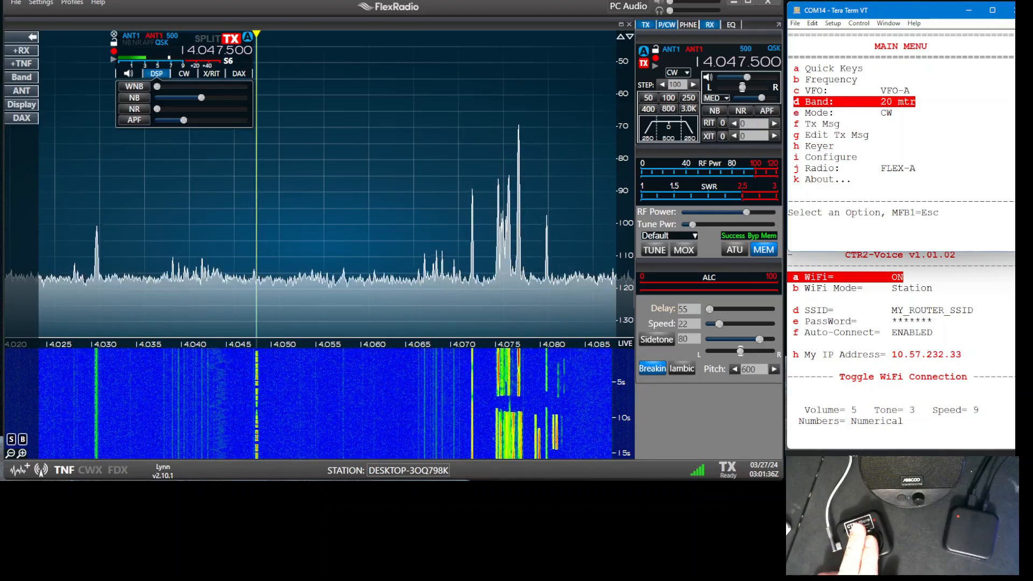
# Open the Band Menu listing 160 m through 23 cm plus General
pyautogui.press('d')
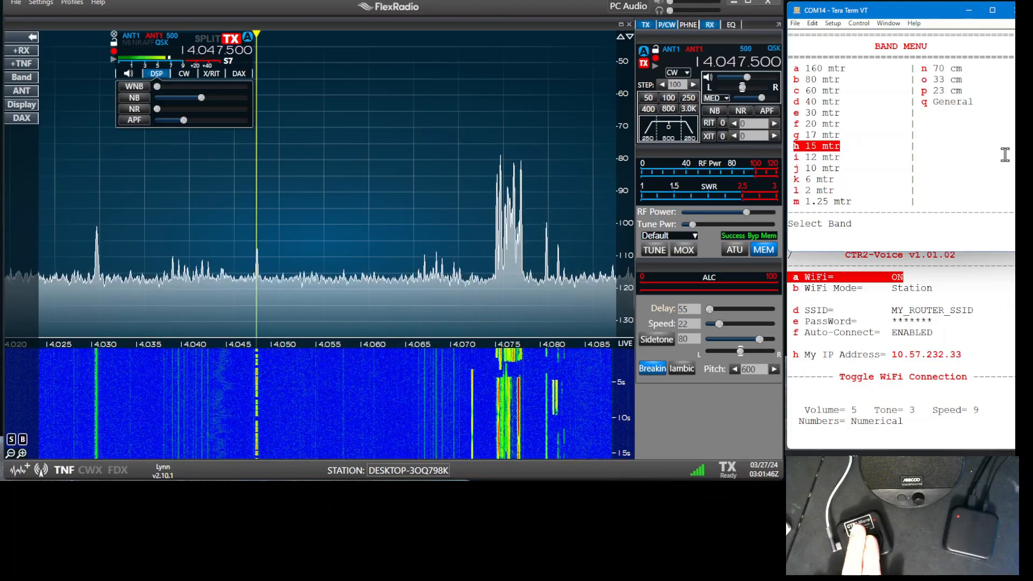
pyautogui.click(817, 146)
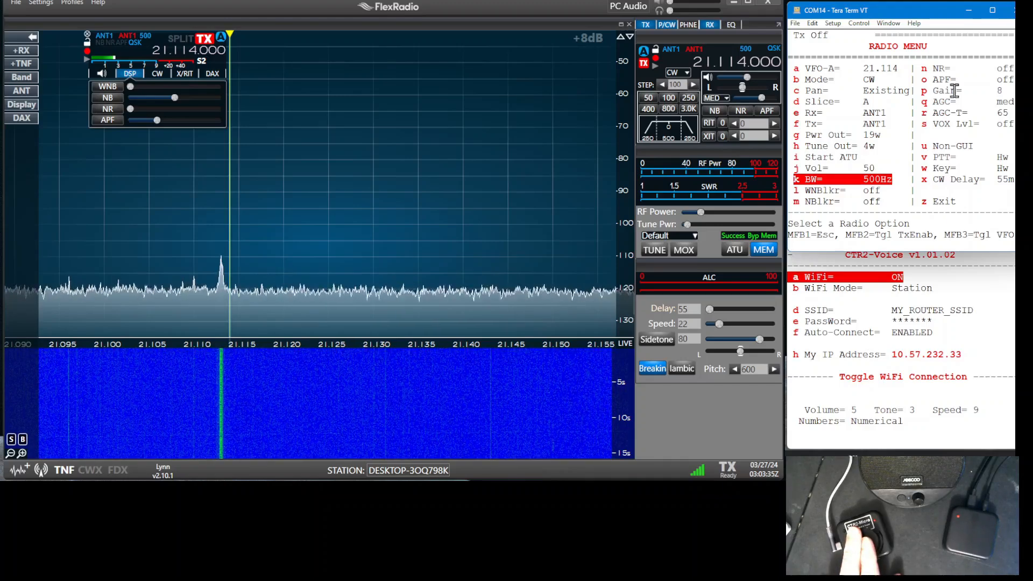
# Step the Radio Menu BW= bandwidth down from 500 Hz and confirm
pyautogui.click(648, 109)
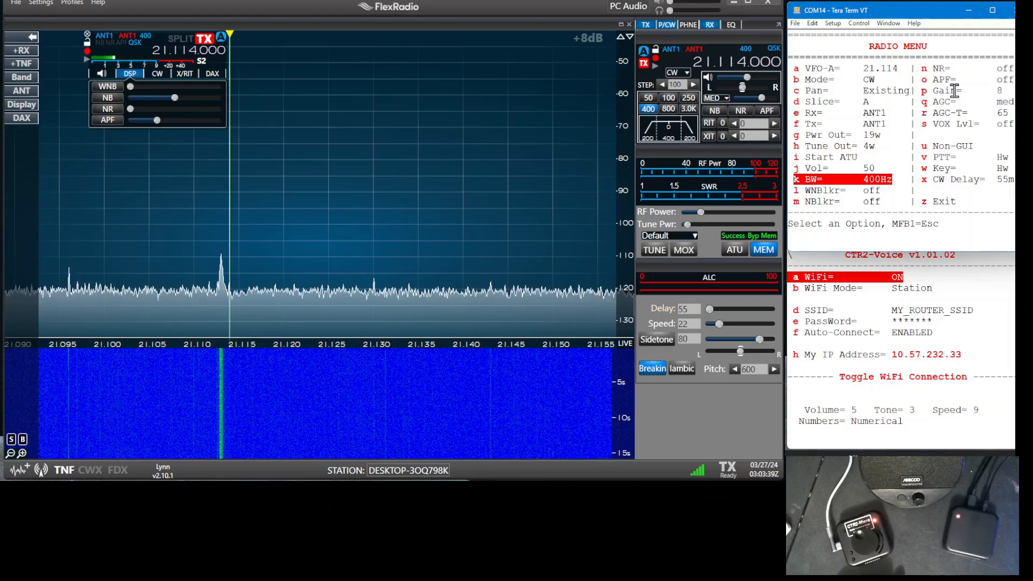
pyautogui.click(689, 98)
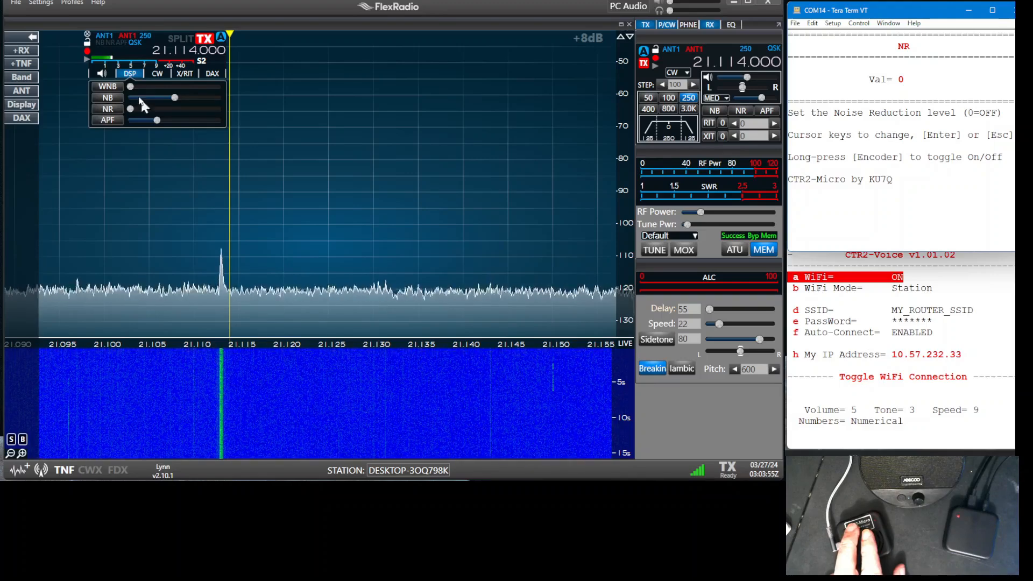
# Select NR= in the Radio Menu to show the Noise Reduction level at 0
pyautogui.click(107, 108)
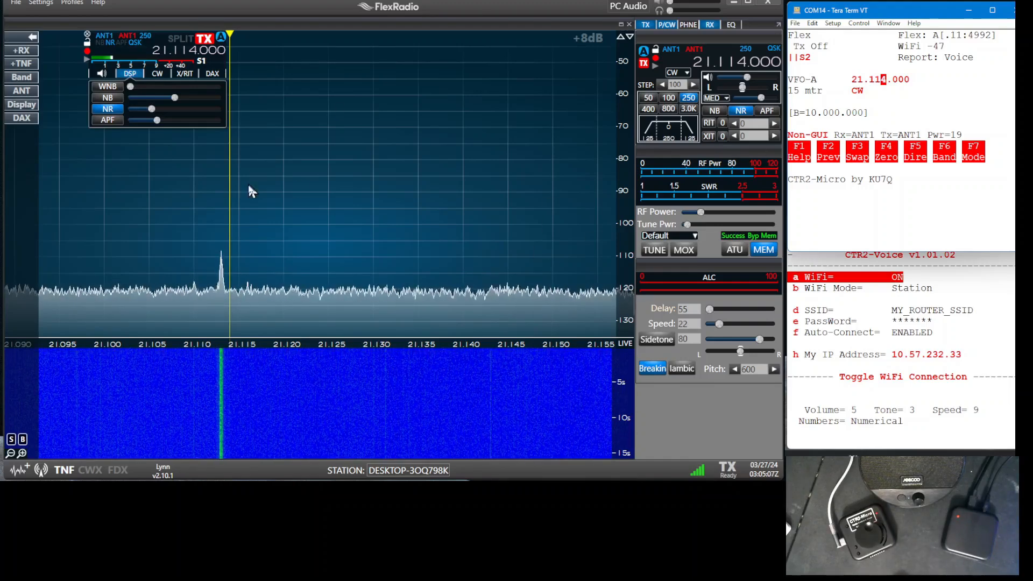
pyautogui.moveTo(344, 183)
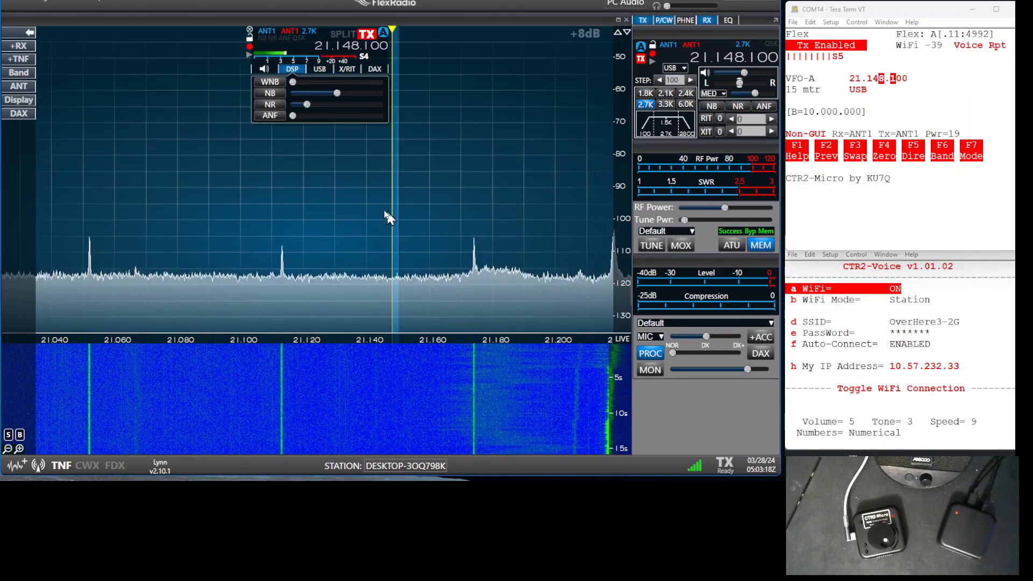
pyautogui.moveTo(224, 183)
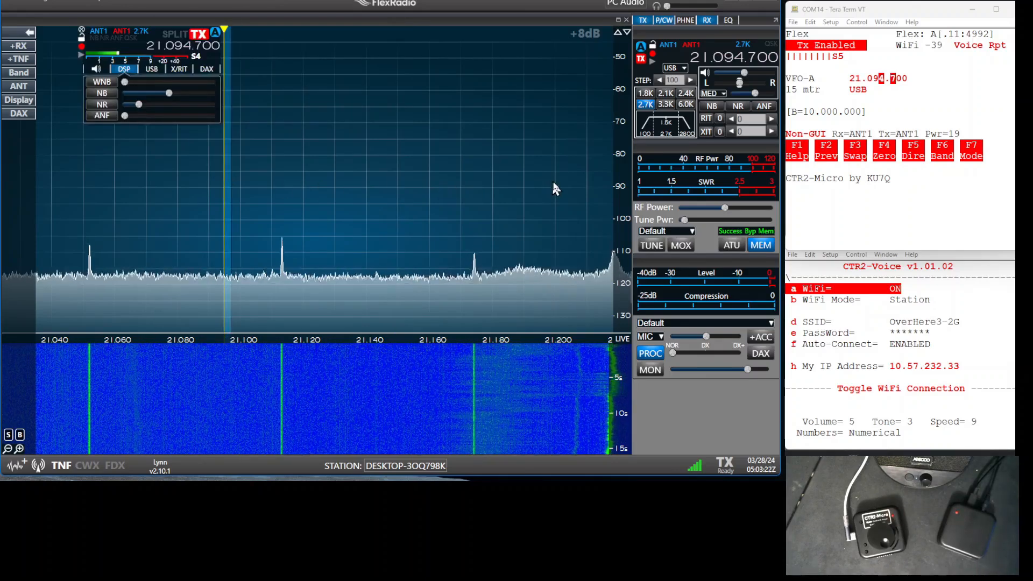
pyautogui.moveTo(579, 198)
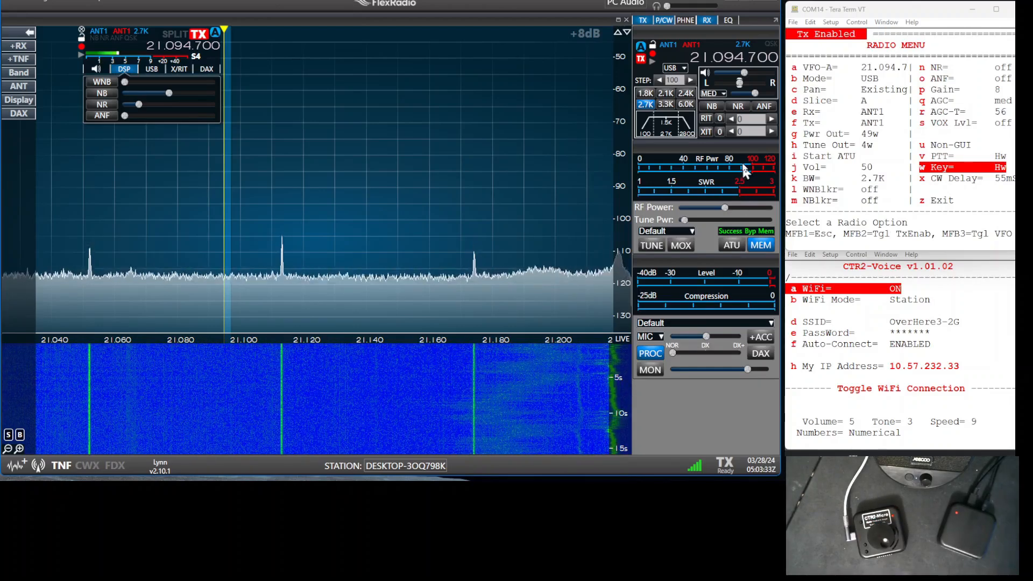
pyautogui.moveTo(739, 154)
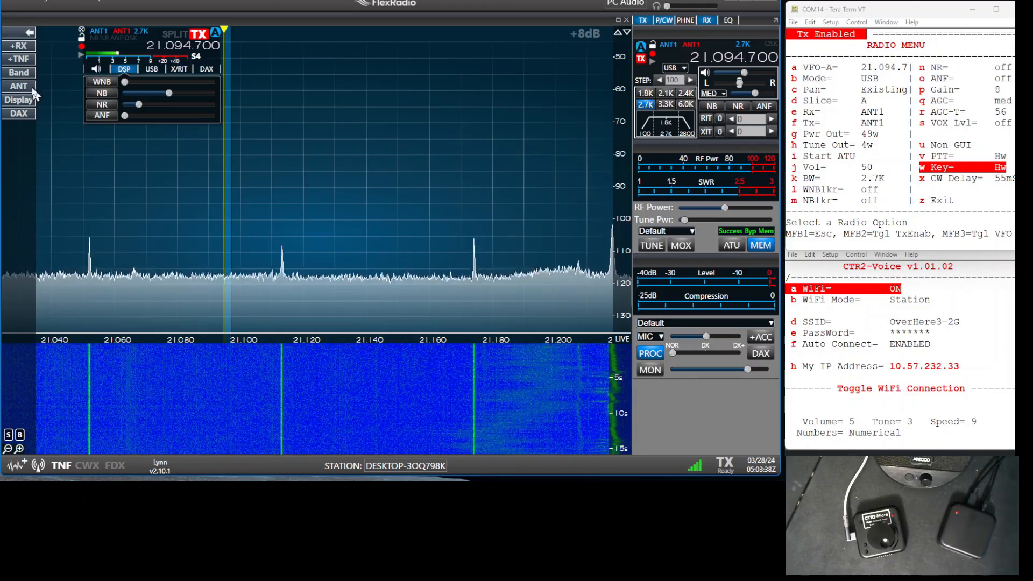
pyautogui.moveTo(102, 106)
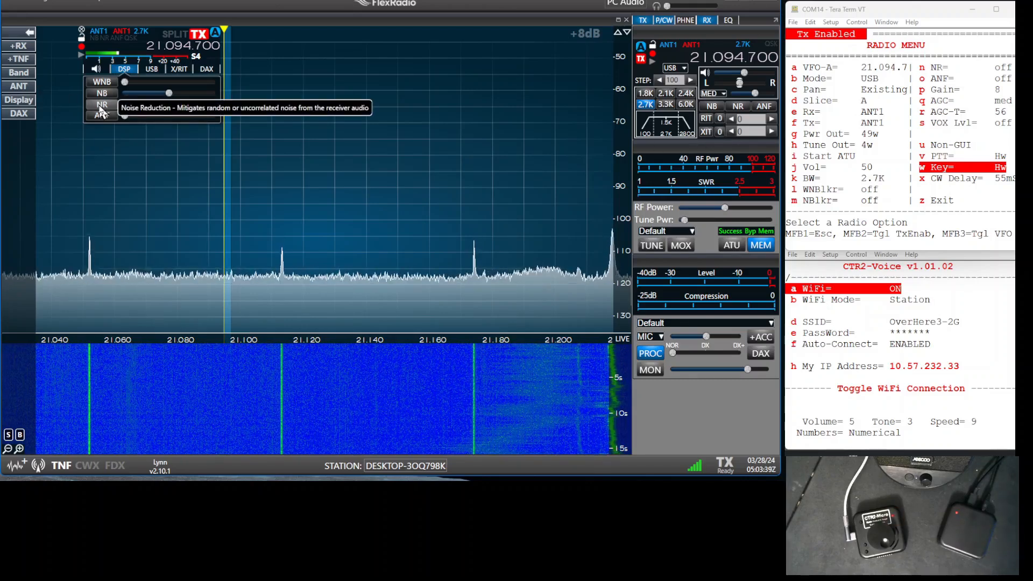
# Enable NR in the SmartSDR slice DSP panel and select the 2.1K filter
pyautogui.click(103, 105)
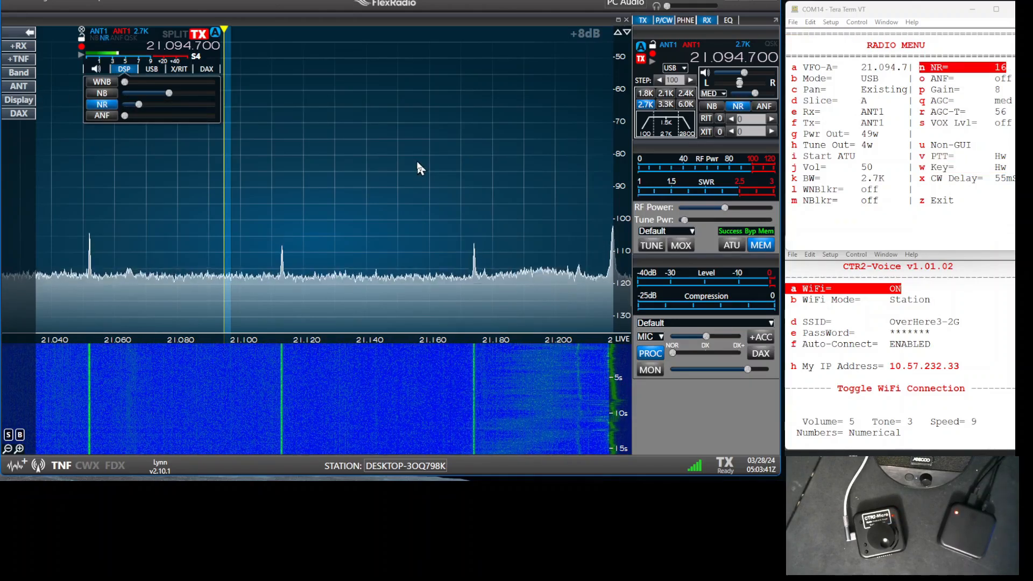
pyautogui.moveTo(430, 96)
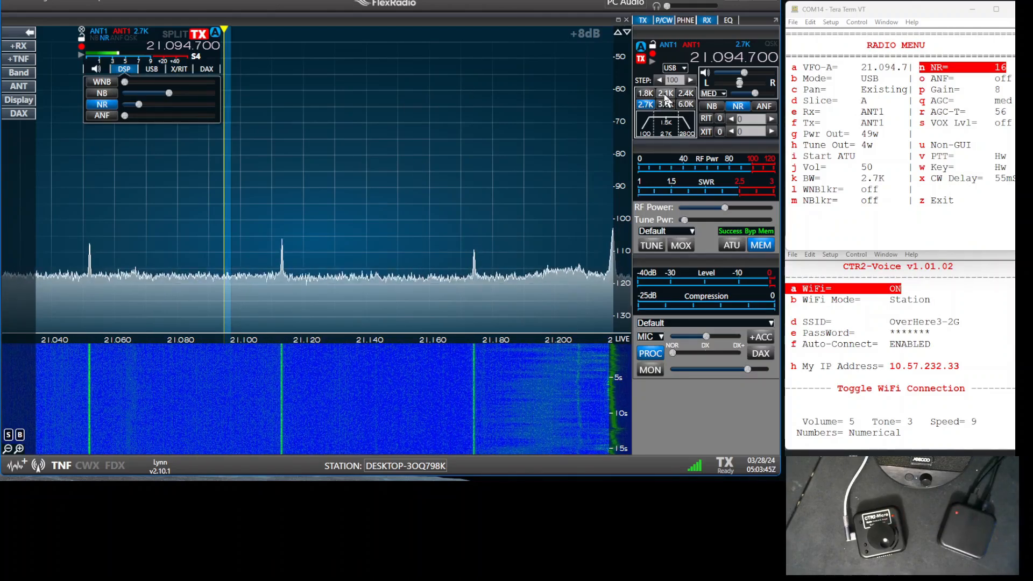
pyautogui.click(665, 94)
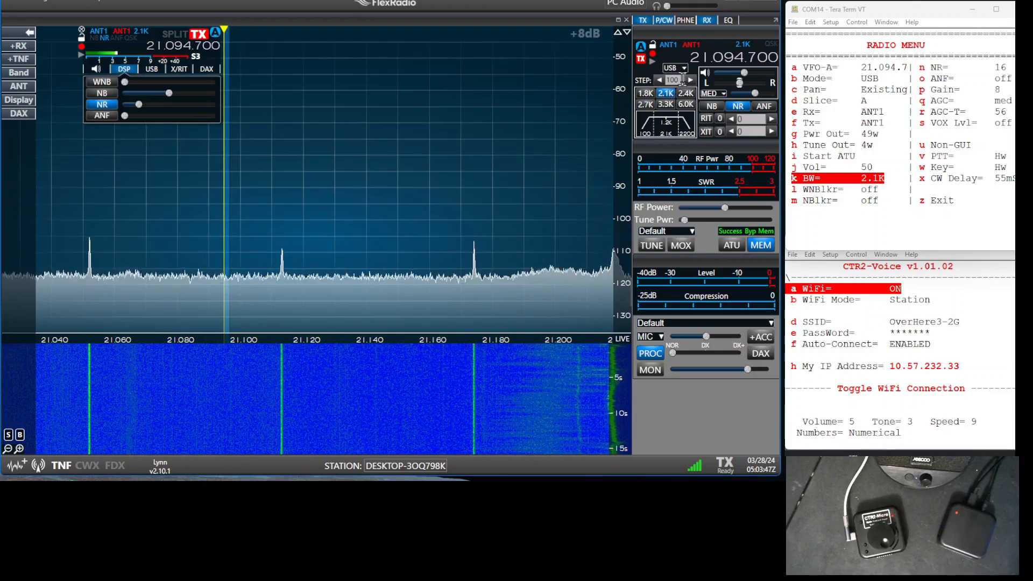